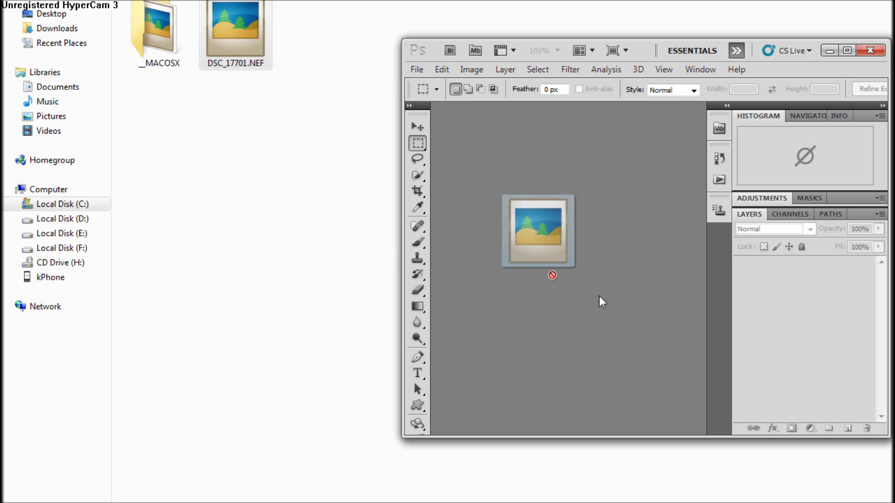
- Open the raw night tram photo DSC_17701.NEF in Camera Raw by dragging it onto Photoshop
drag(536, 231, 600, 268)
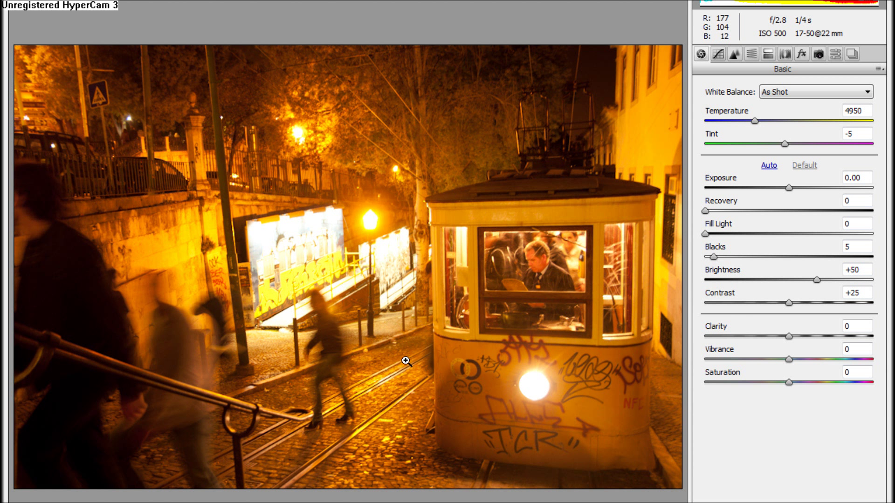
mouse_move(398, 356)
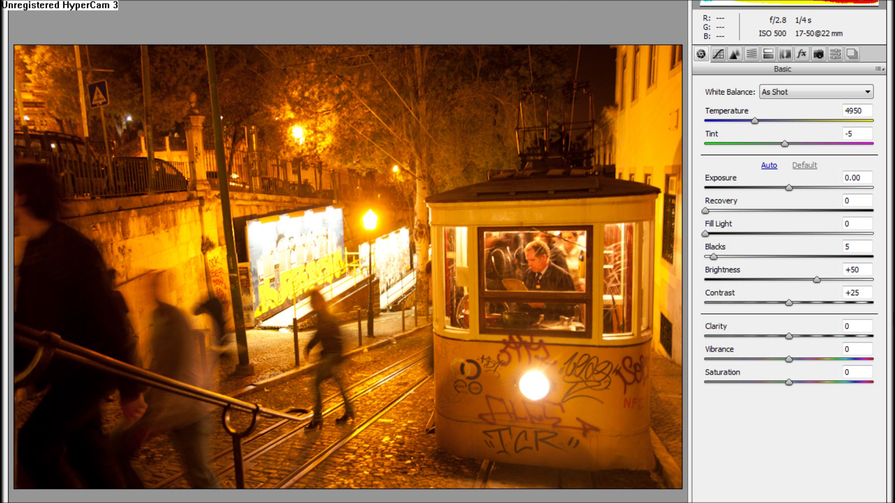
mouse_move(559, 224)
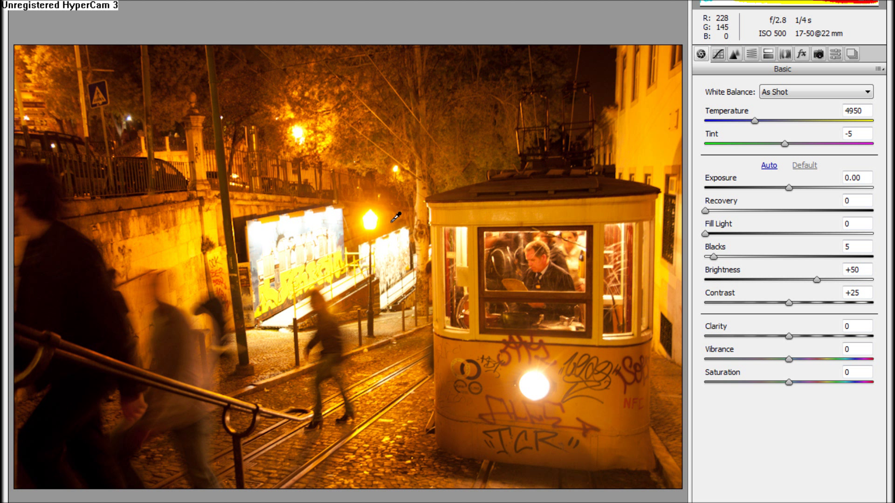
mouse_move(522, 206)
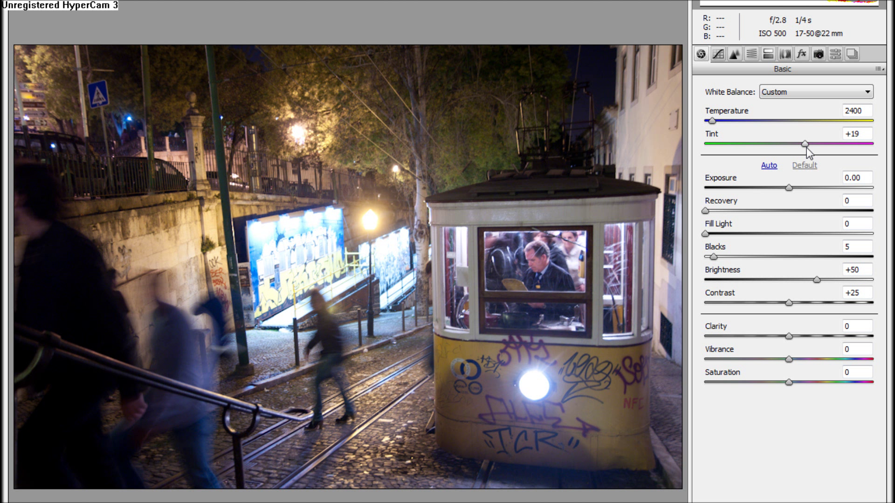
mouse_move(733, 139)
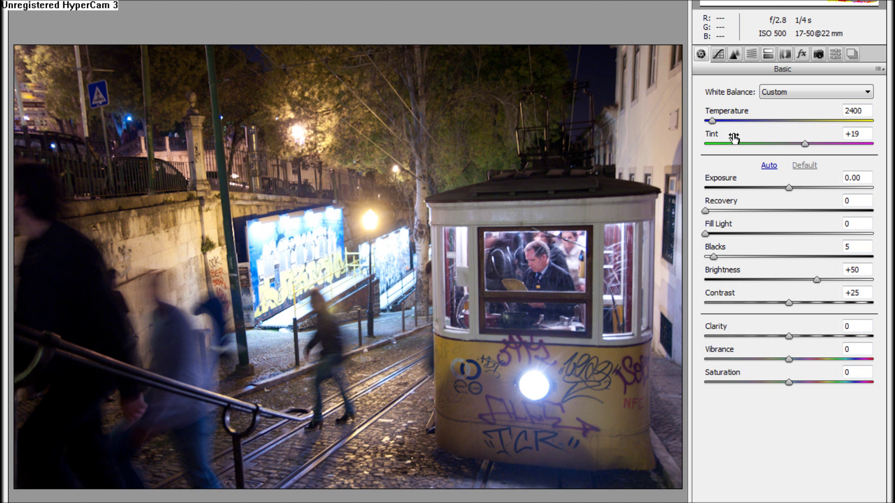
mouse_move(803, 144)
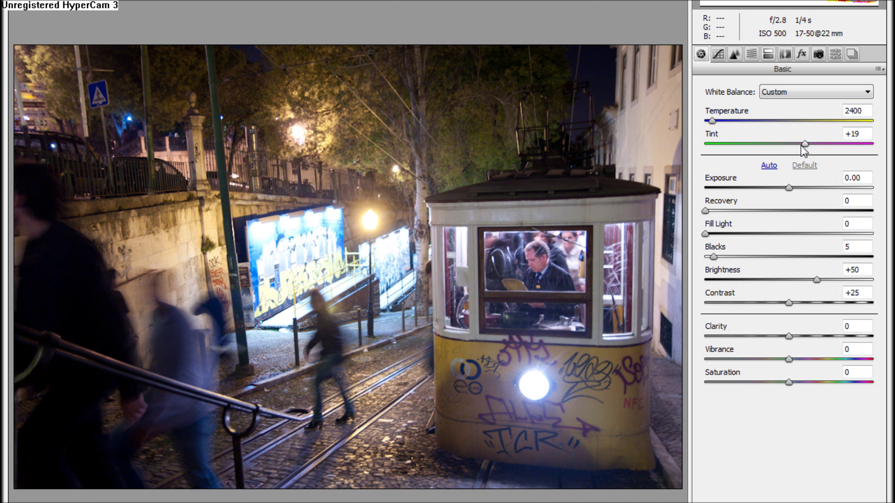
- Try the Tint slider between green and magenta, settling at +12
drag(803, 145, 783, 145)
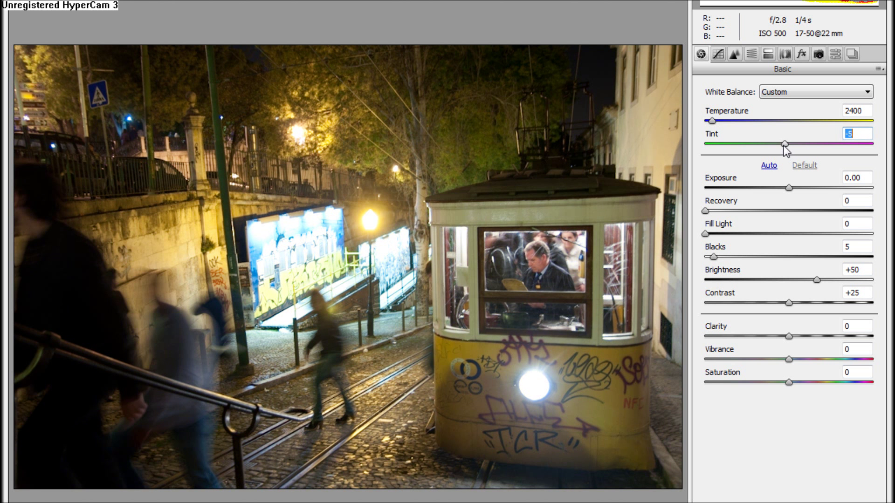
drag(783, 144, 789, 144)
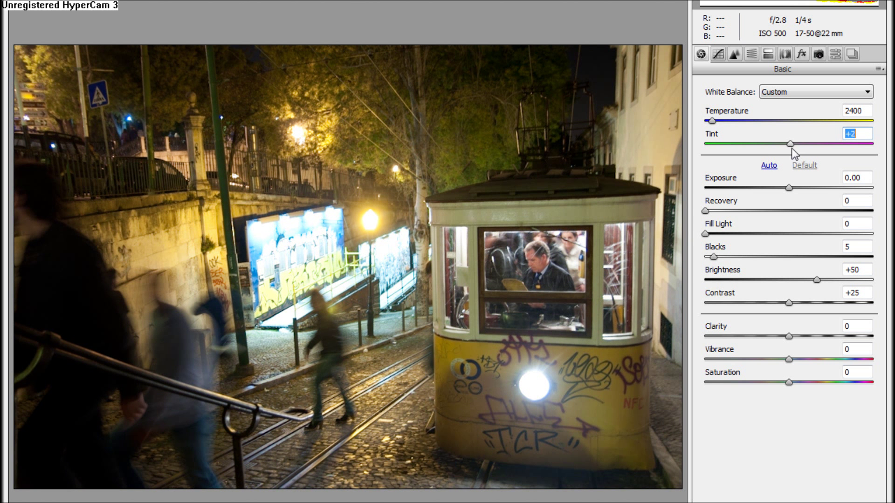
drag(790, 144, 814, 144)
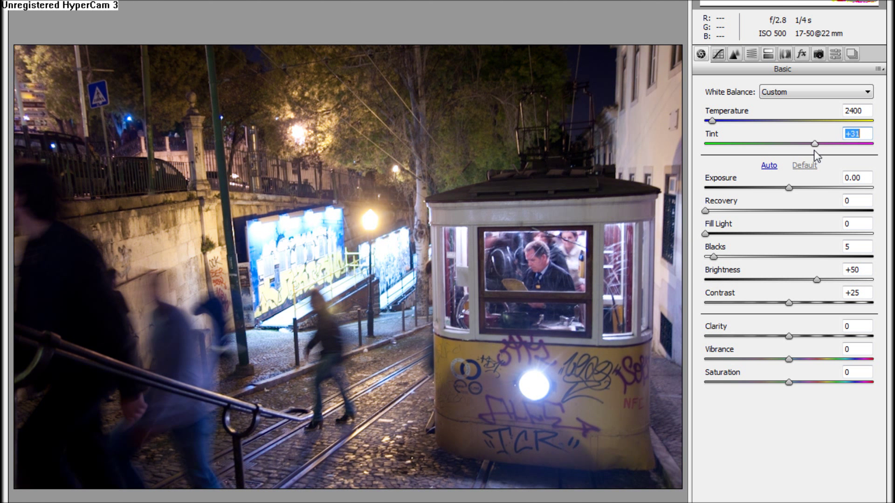
drag(814, 143, 798, 144)
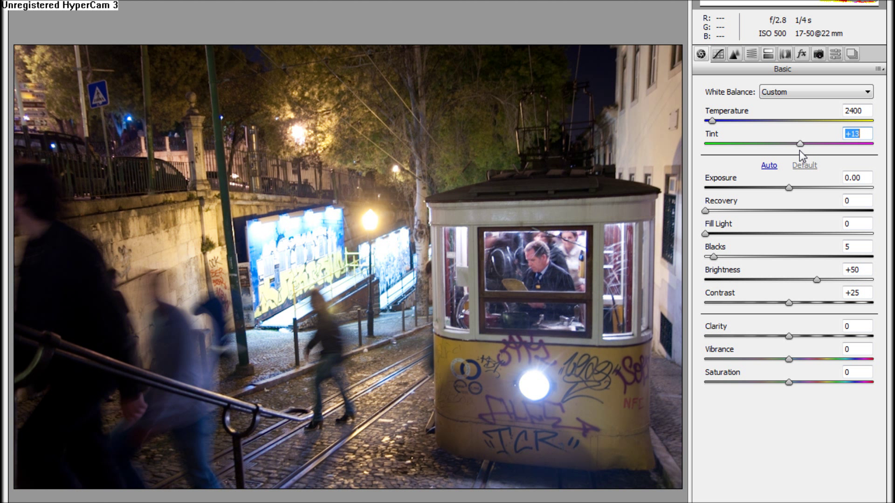
drag(799, 144, 797, 144)
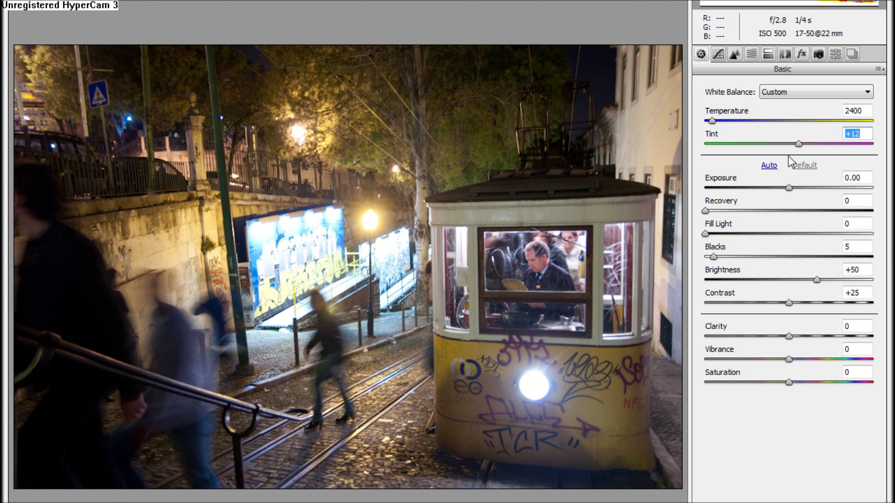
mouse_move(779, 223)
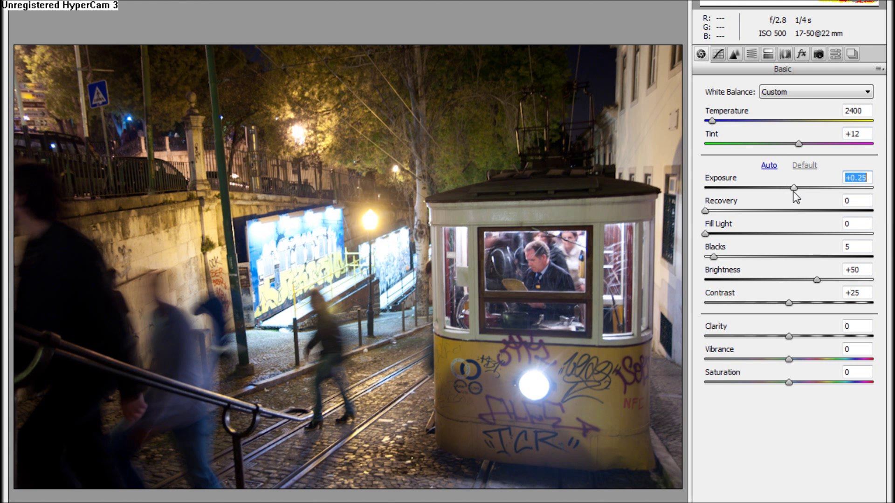
- Try exposure values down to -0.45 and raise Fill Light to 57
drag(807, 188, 798, 188)
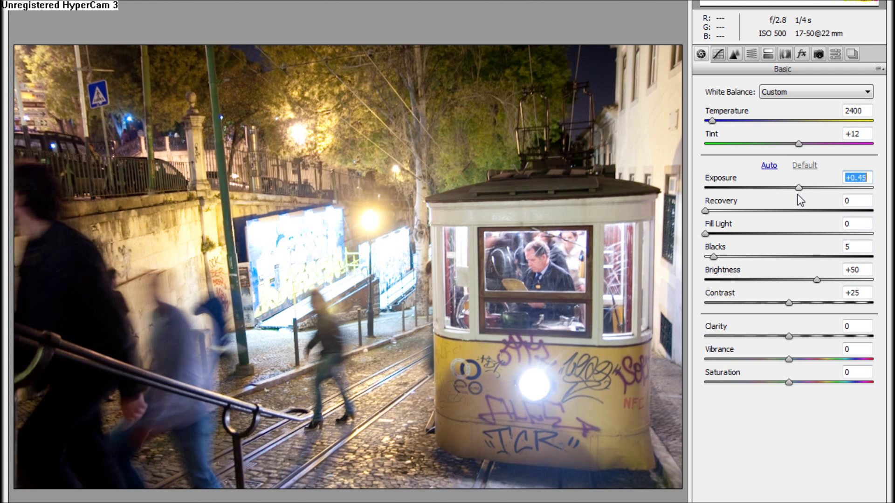
drag(798, 188, 785, 187)
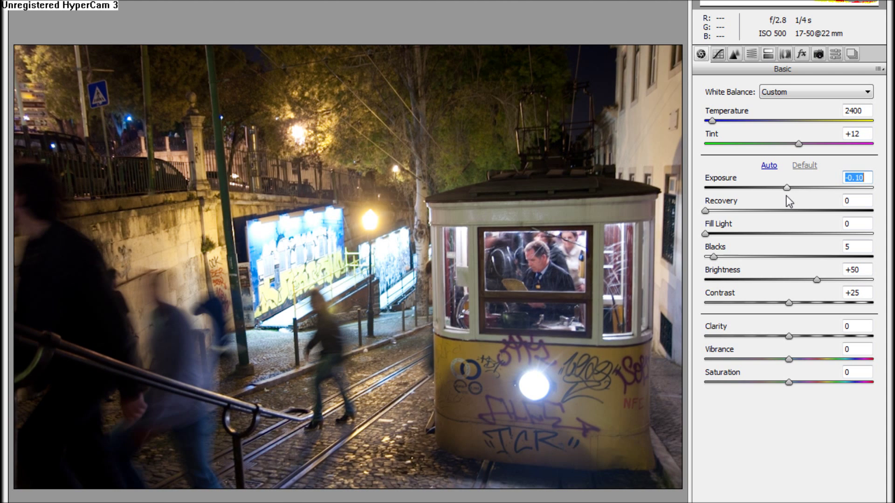
drag(785, 188, 780, 188)
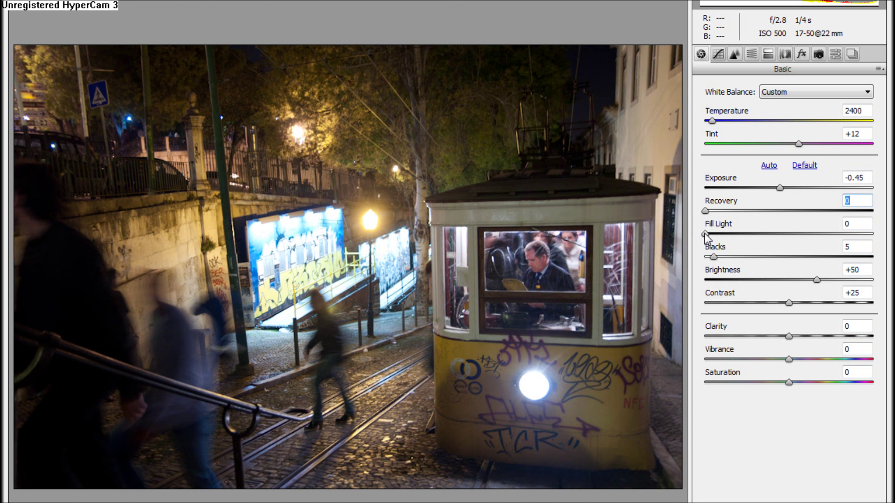
drag(706, 234, 737, 234)
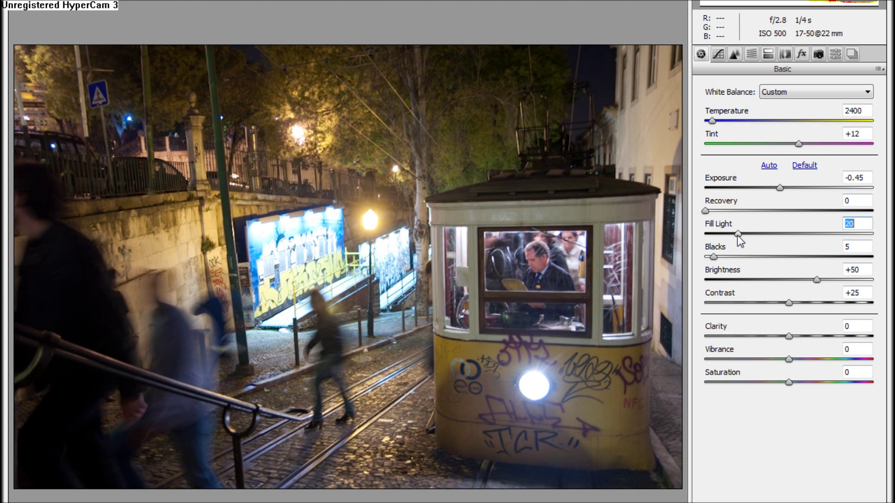
drag(737, 234, 777, 233)
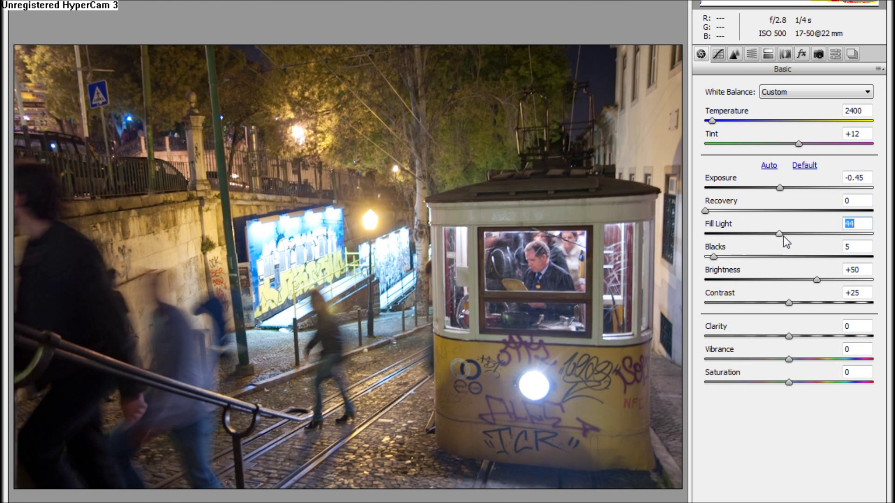
drag(777, 233, 798, 234)
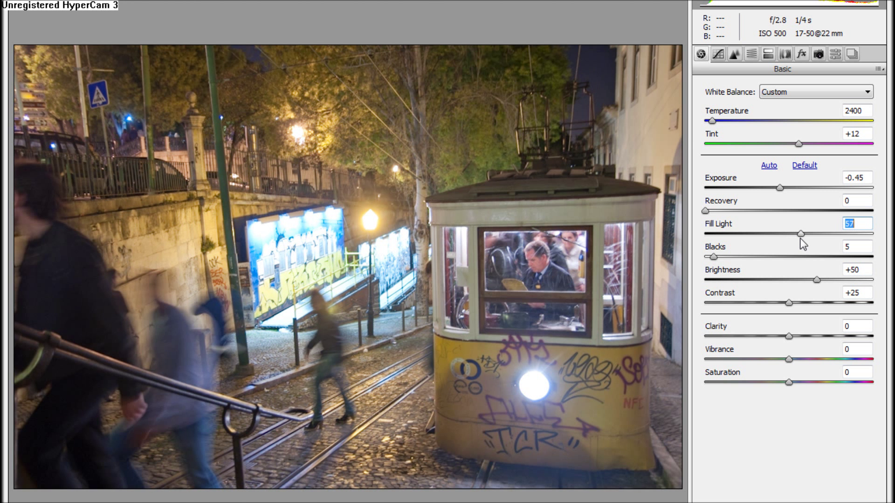
mouse_move(372, 388)
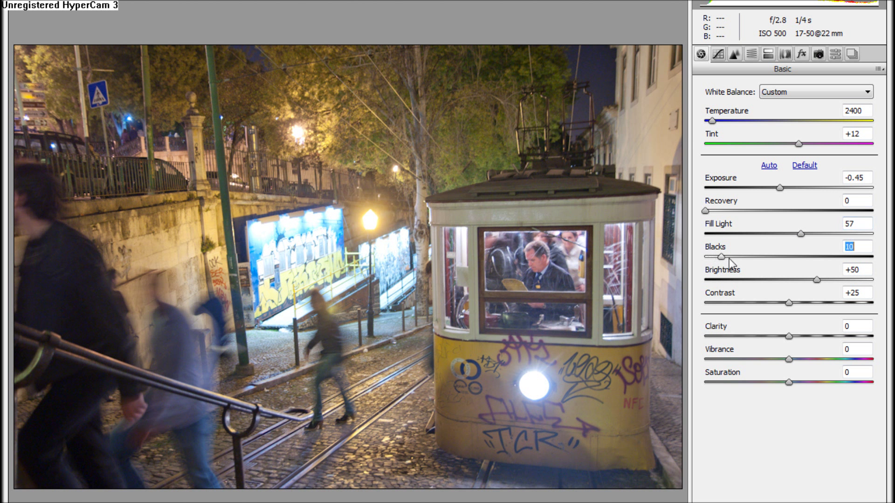
- Deepen the blacks to about 26 and set exposure to +0.10
drag(720, 257, 733, 256)
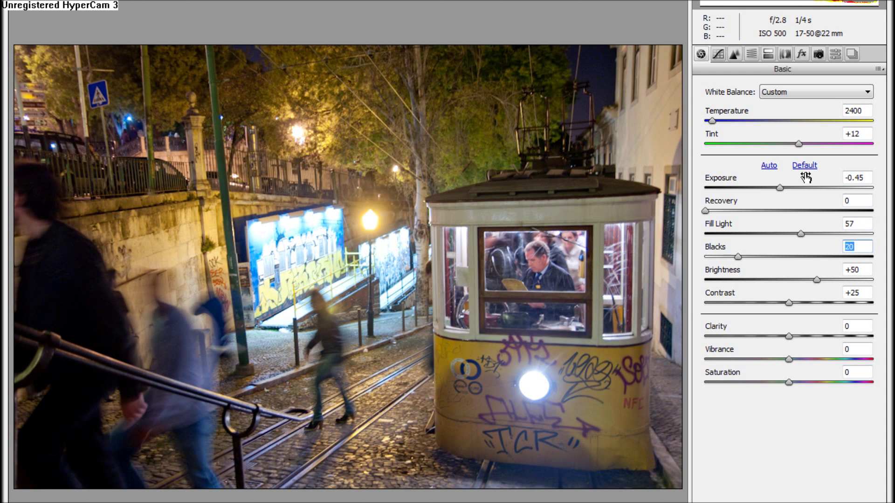
mouse_move(793, 193)
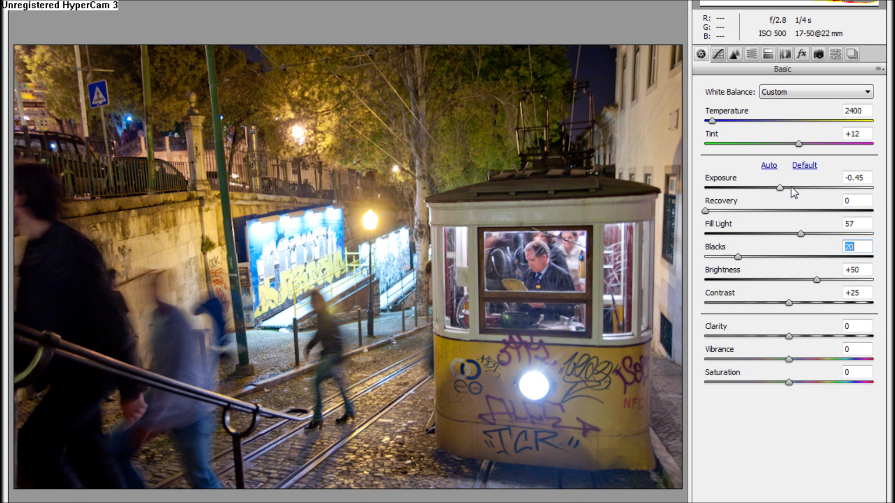
drag(777, 188, 789, 187)
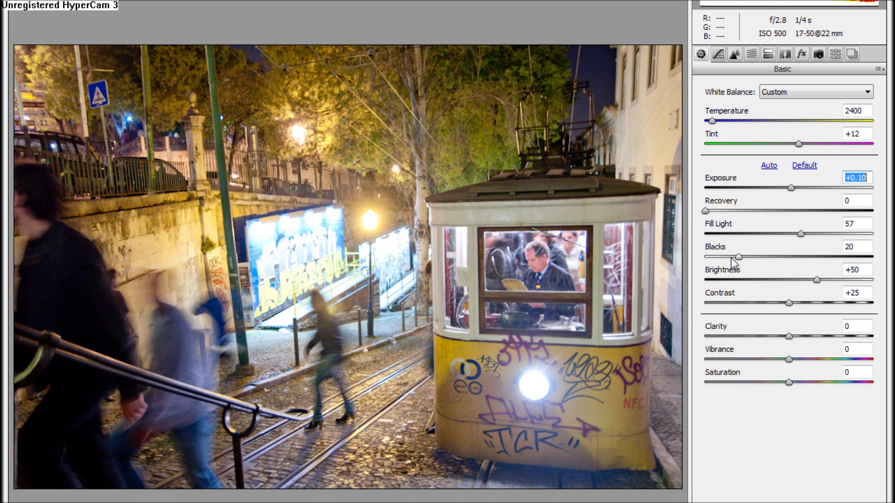
drag(739, 256, 749, 256)
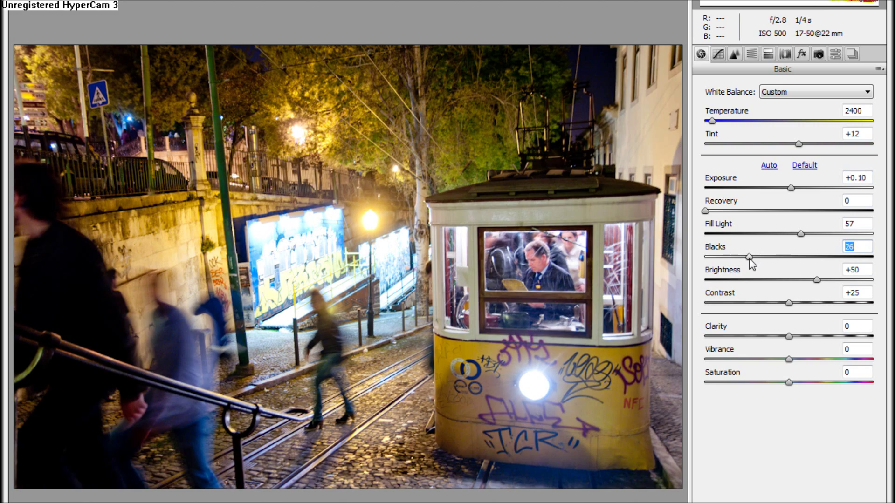
drag(749, 256, 757, 256)
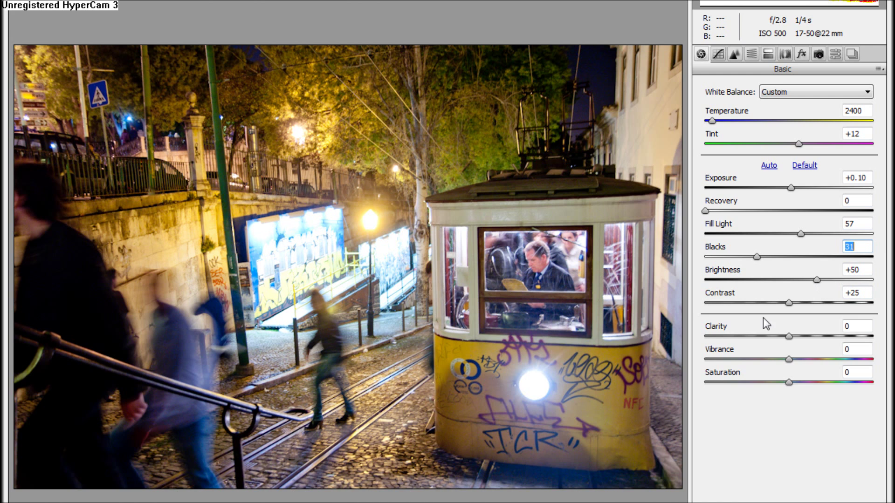
- Set Brightness to +59 and Contrast to +59
drag(805, 280, 831, 280)
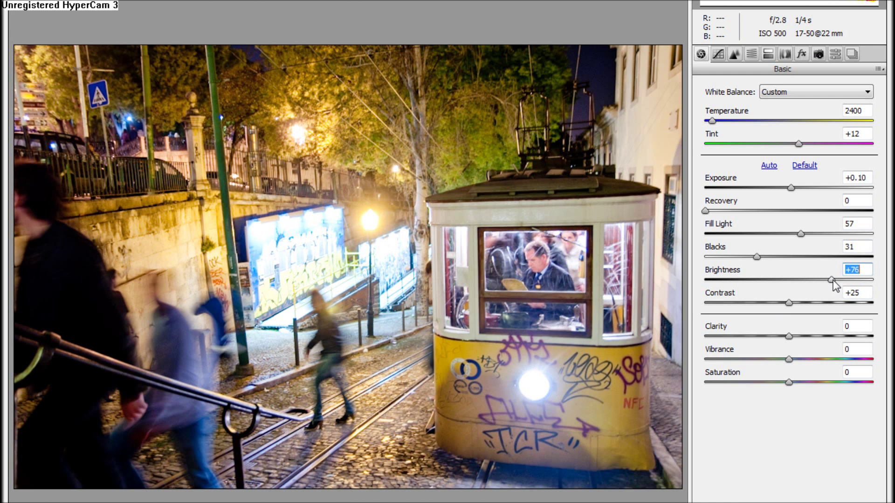
drag(832, 280, 809, 280)
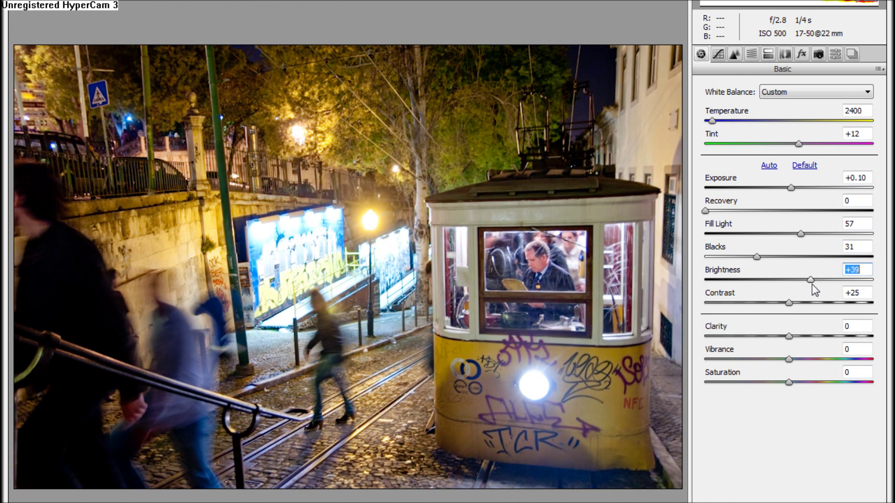
drag(808, 279, 837, 280)
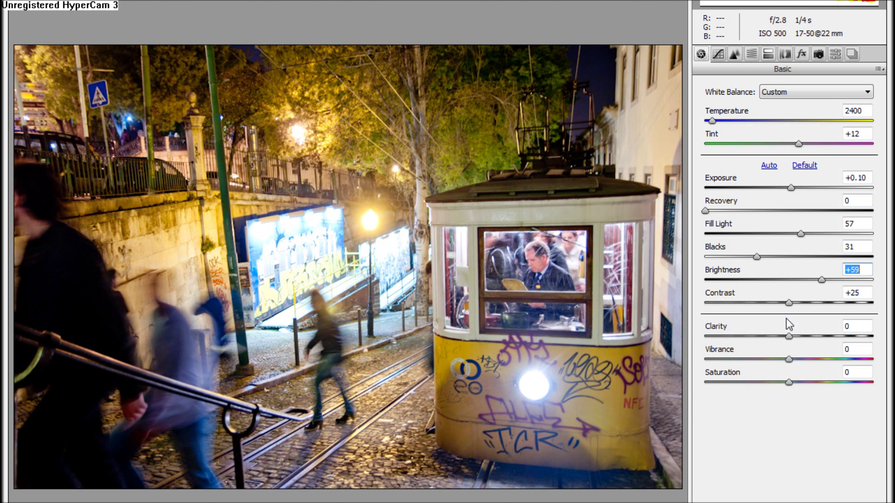
drag(789, 303, 826, 303)
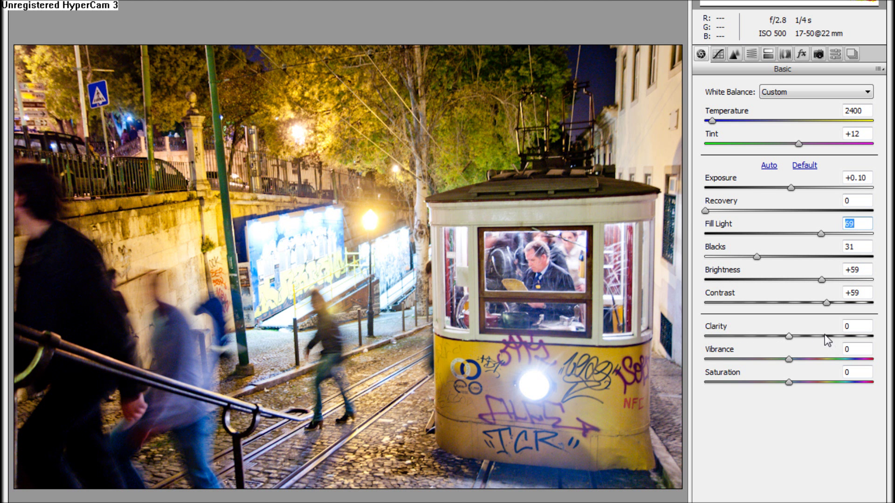
- Raise Clarity to about +66 to bring out midtone detail
drag(789, 336, 824, 336)
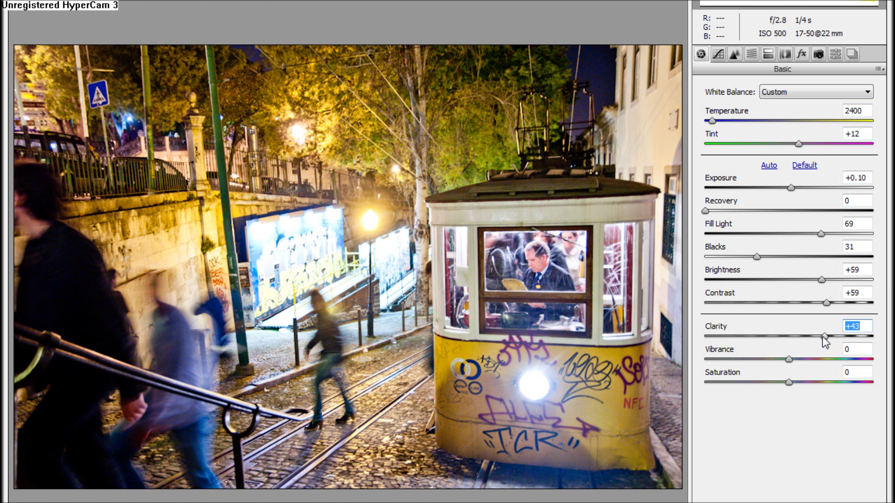
drag(824, 336, 833, 336)
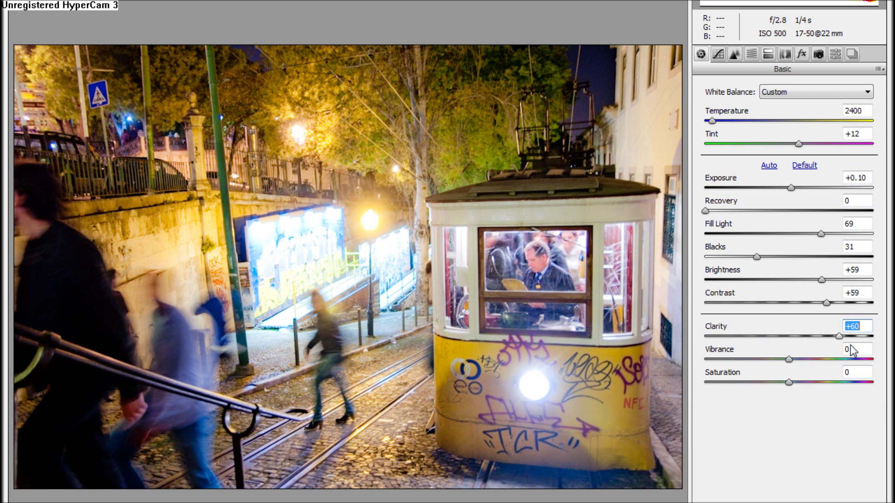
drag(856, 336, 850, 336)
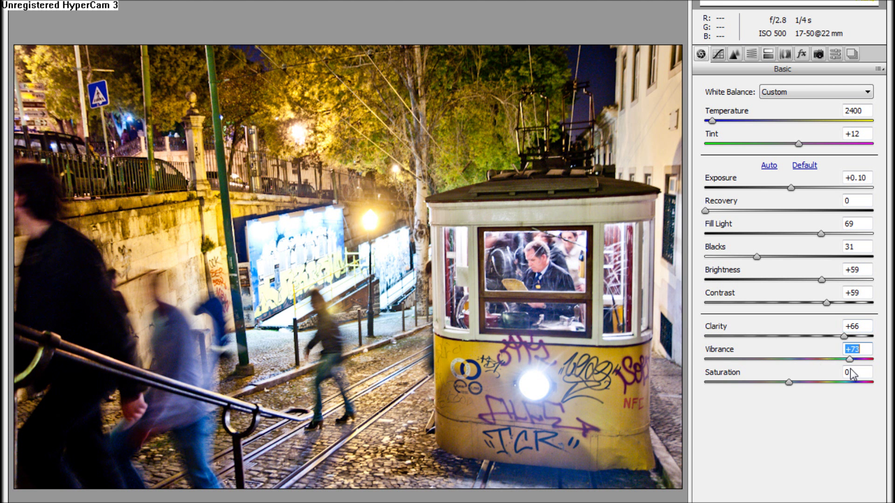
- Pull Saturation down to -33 and settle Vibrance at +53
drag(850, 358, 826, 358)
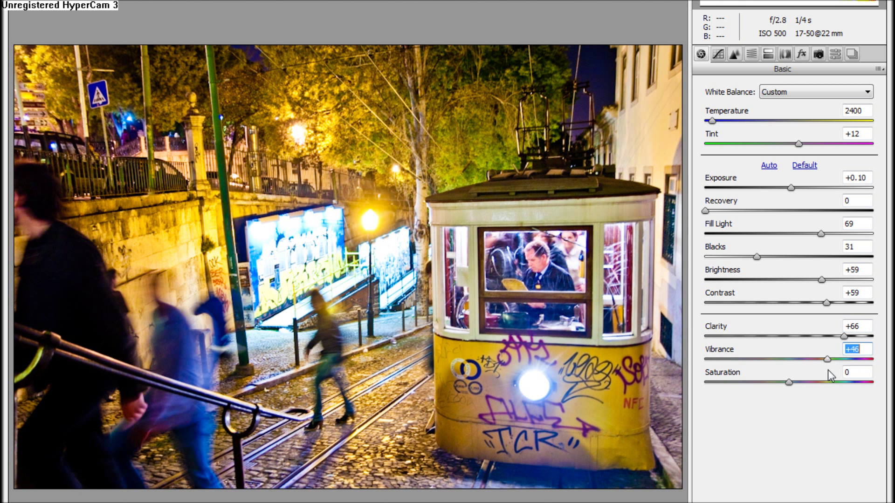
drag(826, 358, 828, 359)
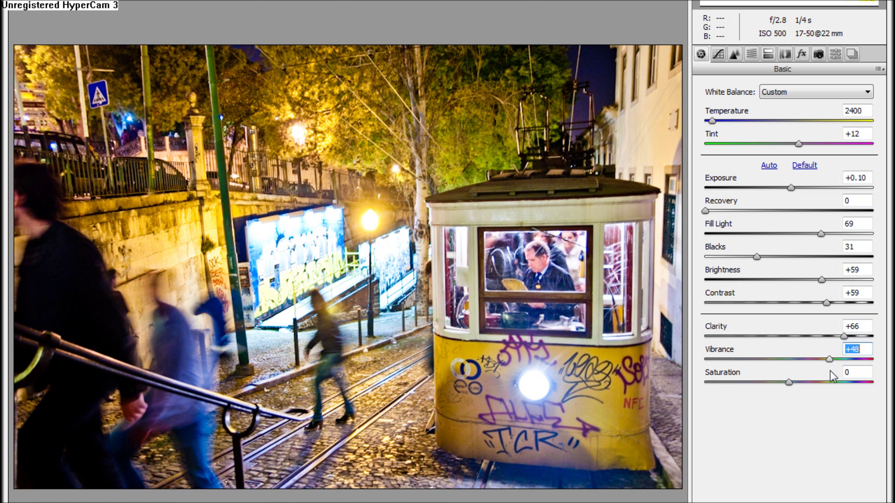
drag(789, 383, 827, 383)
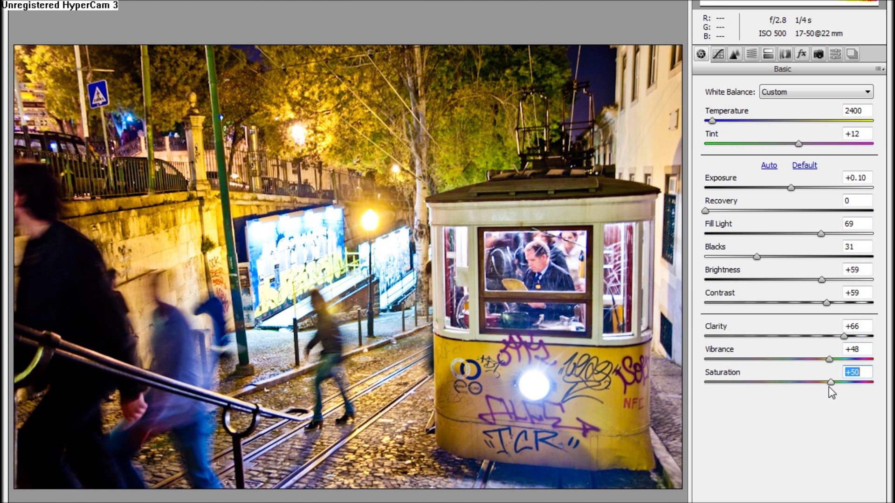
drag(825, 382, 759, 382)
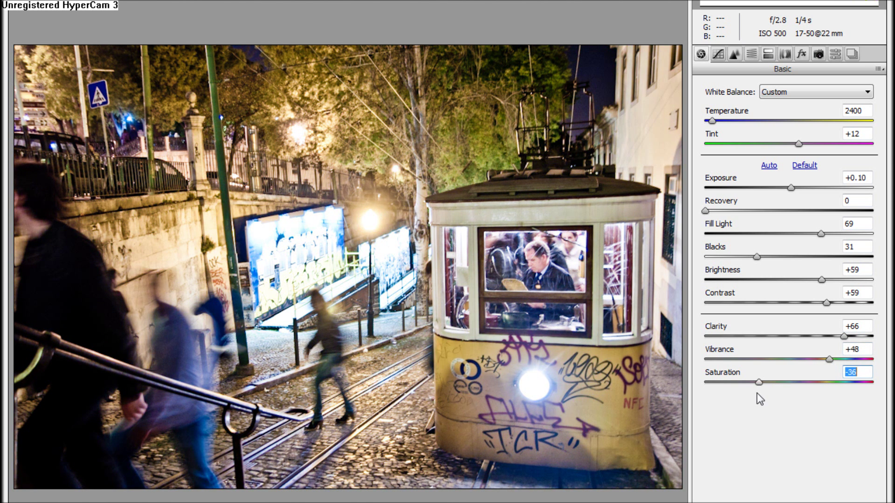
drag(759, 382, 763, 382)
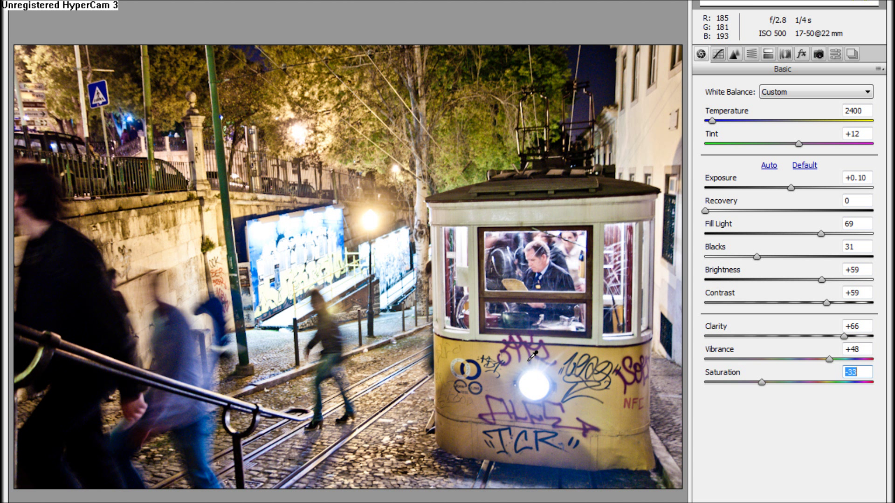
mouse_move(536, 206)
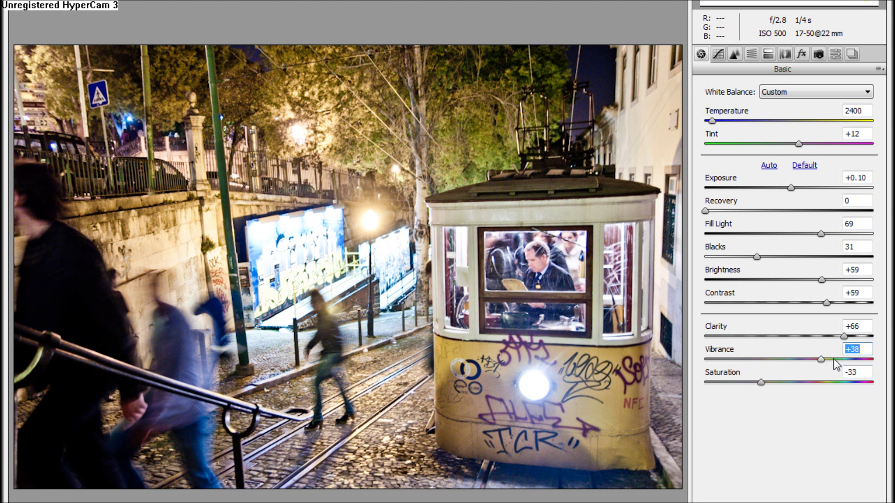
drag(821, 359, 838, 360)
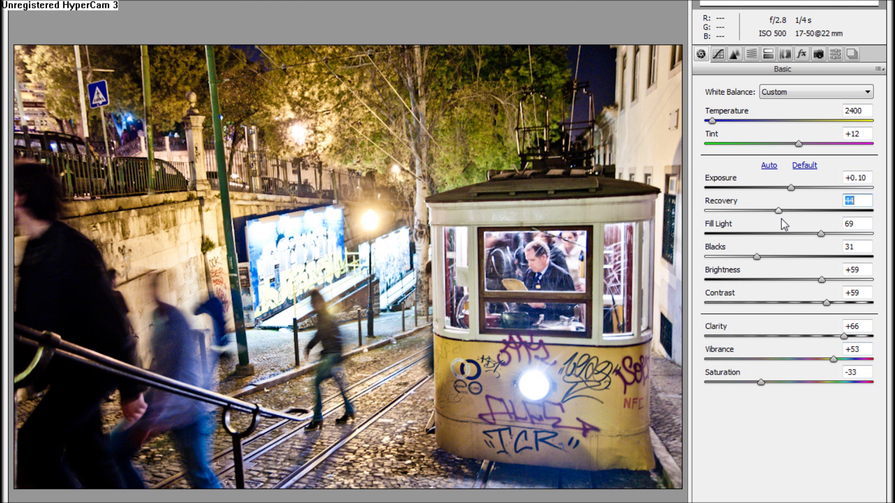
- Raise the Recovery slider from 0 to 75
drag(776, 210, 790, 211)
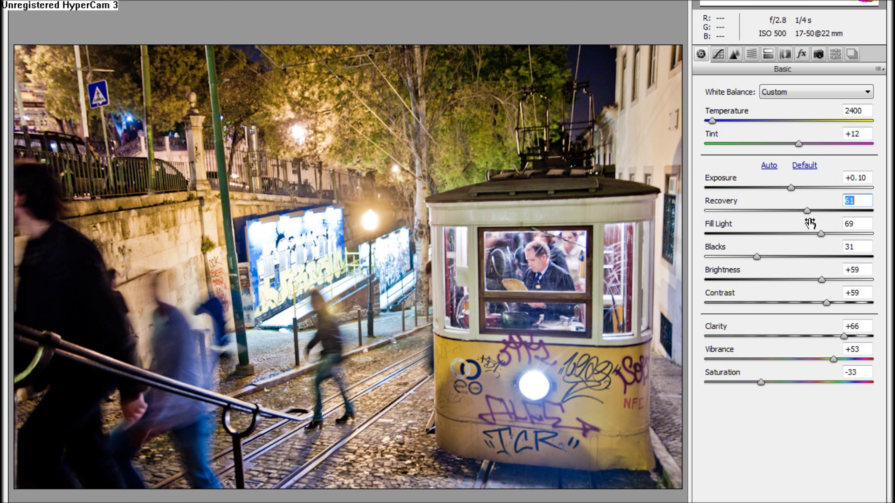
drag(820, 210, 829, 211)
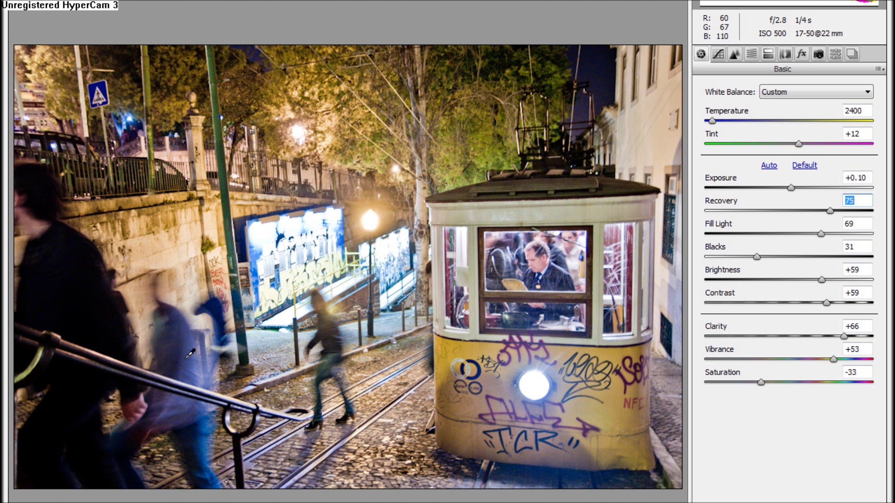
mouse_move(766, 74)
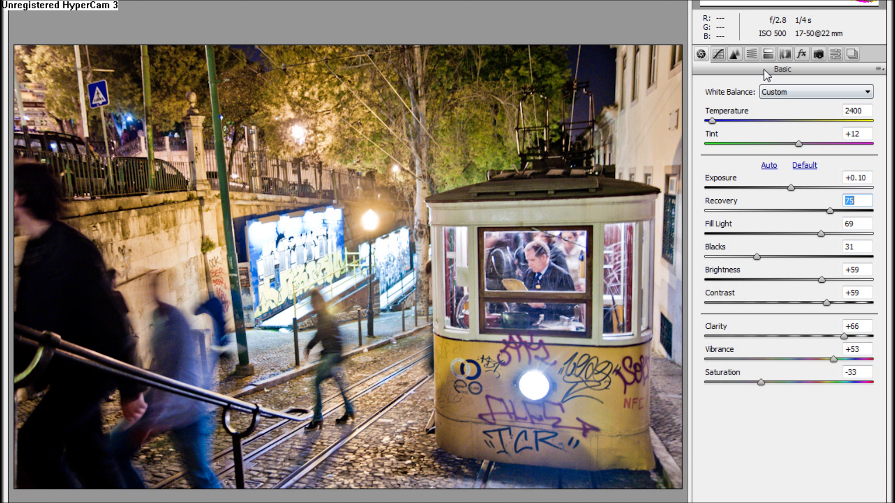
- Switch to the Detail panel to show the sharpening and noise reduction settings
click(734, 53)
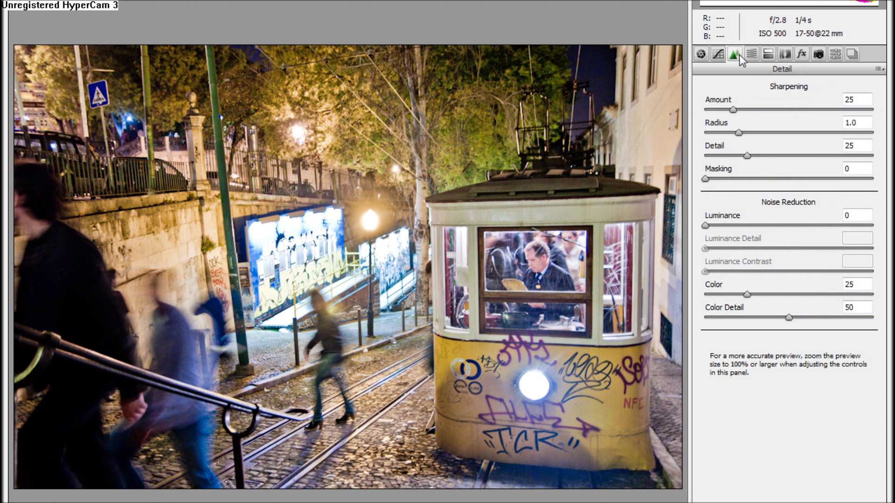
mouse_move(759, 301)
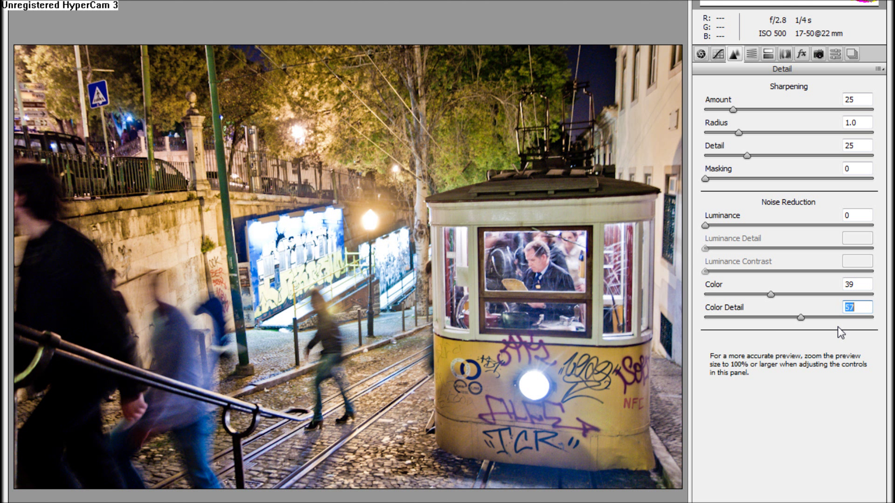
mouse_move(701, 368)
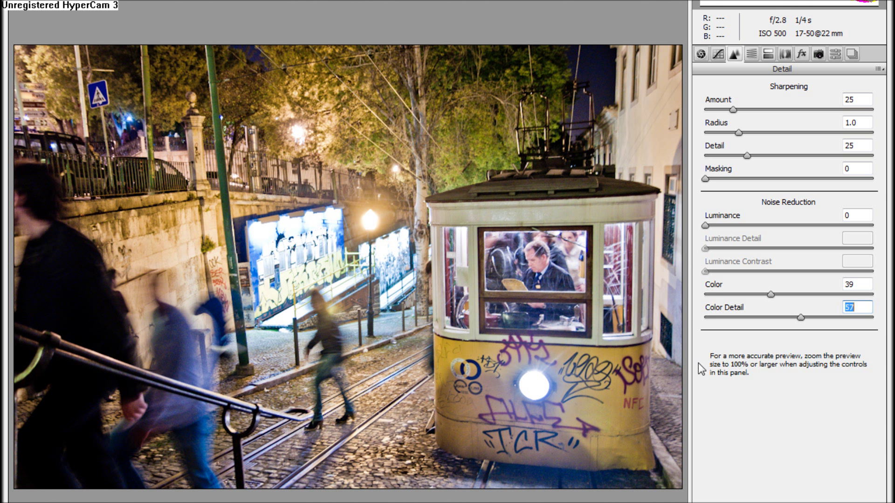
mouse_move(542, 357)
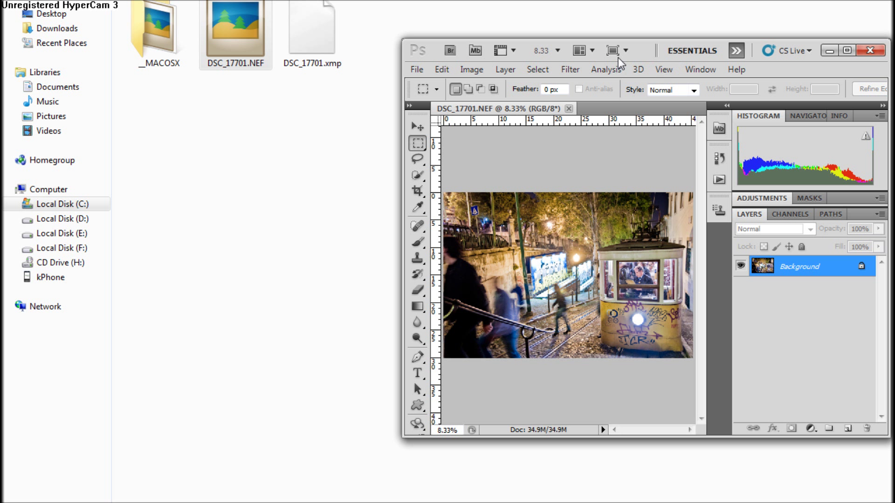
mouse_move(640, 56)
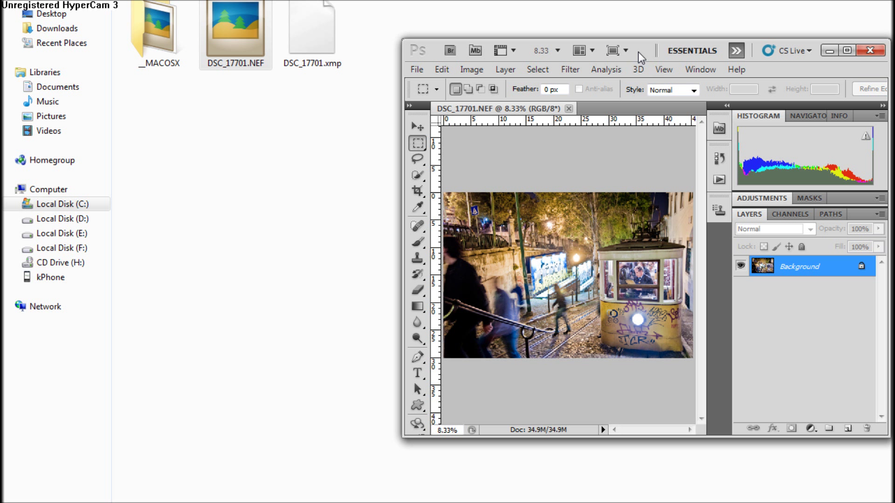